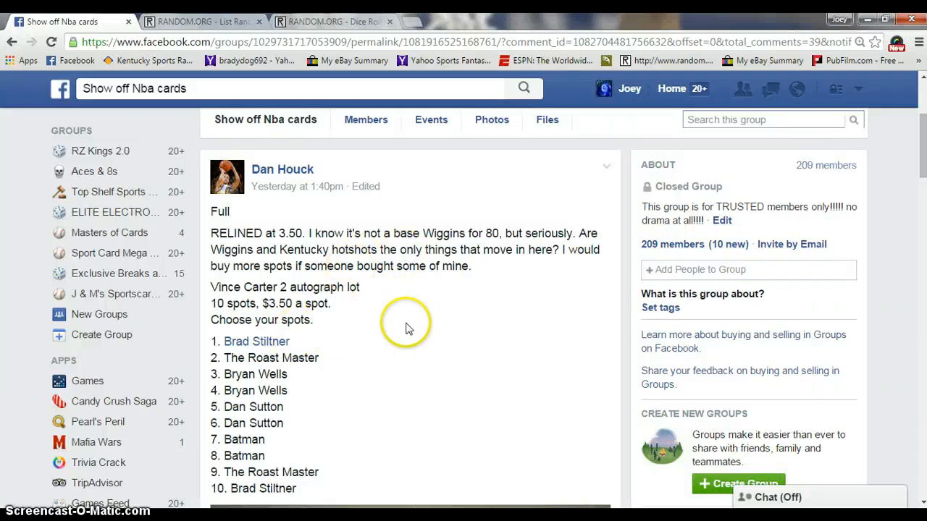
Paste the Facebook post's ten-spot list into RANDOM.ORG's List Randomizer and roll two dice.
{"action": "scroll", "scroll_direction": "down", "scroll_amount": 3}
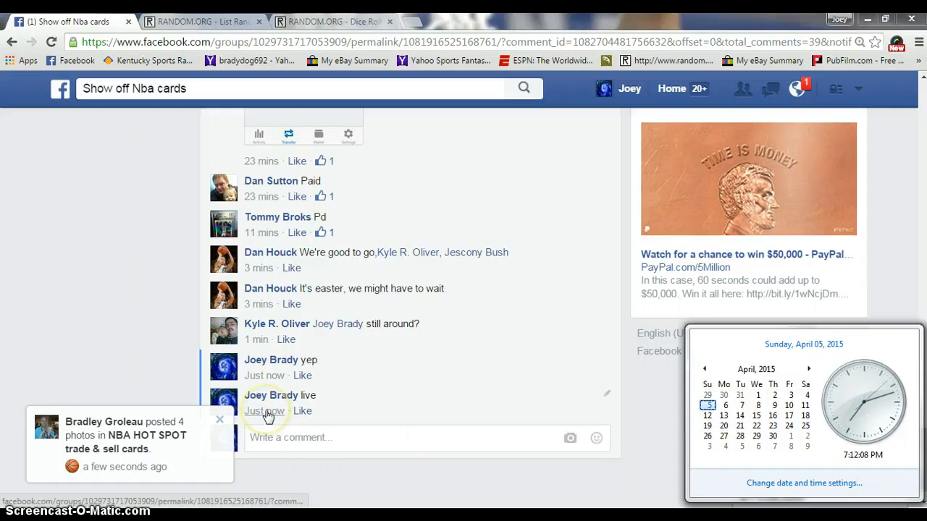
{"action": "left_click", "coordinate": [203, 21]}
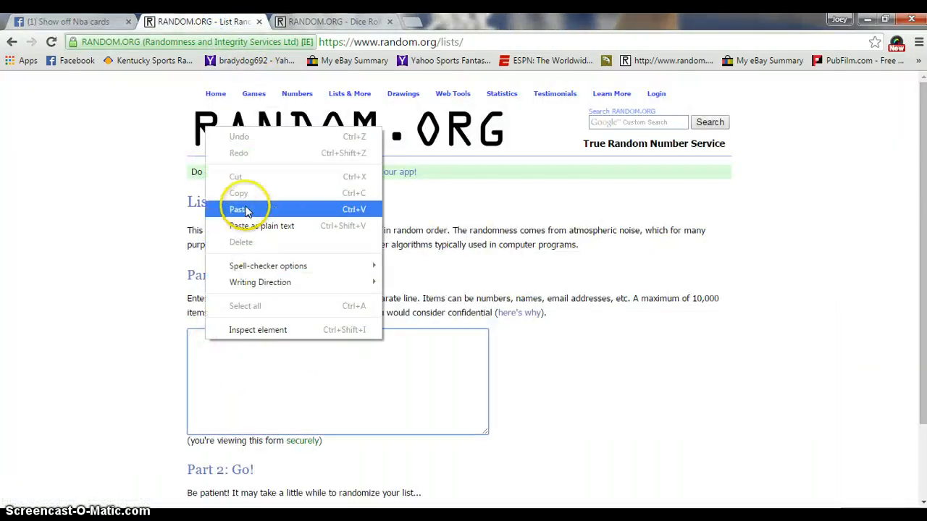
{"action": "left_click", "coordinate": [334, 21]}
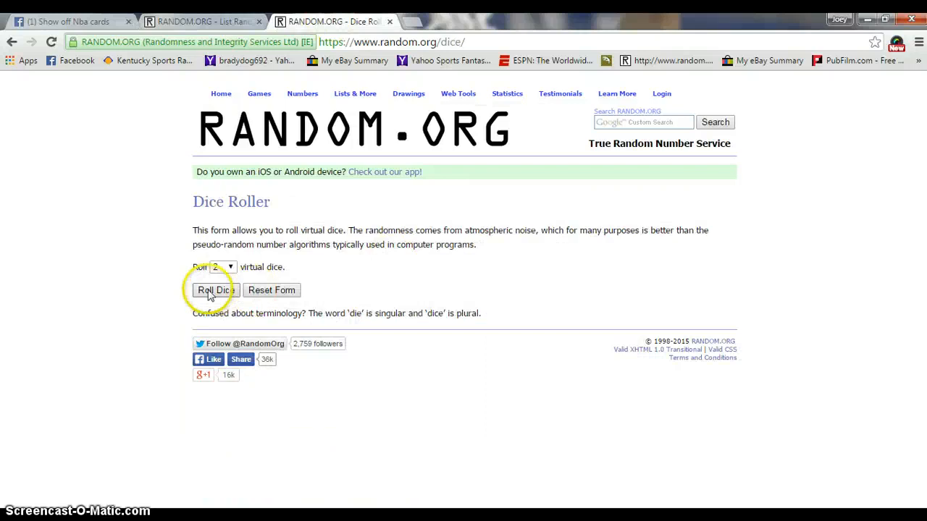
{"action": "left_click", "coordinate": [216, 290]}
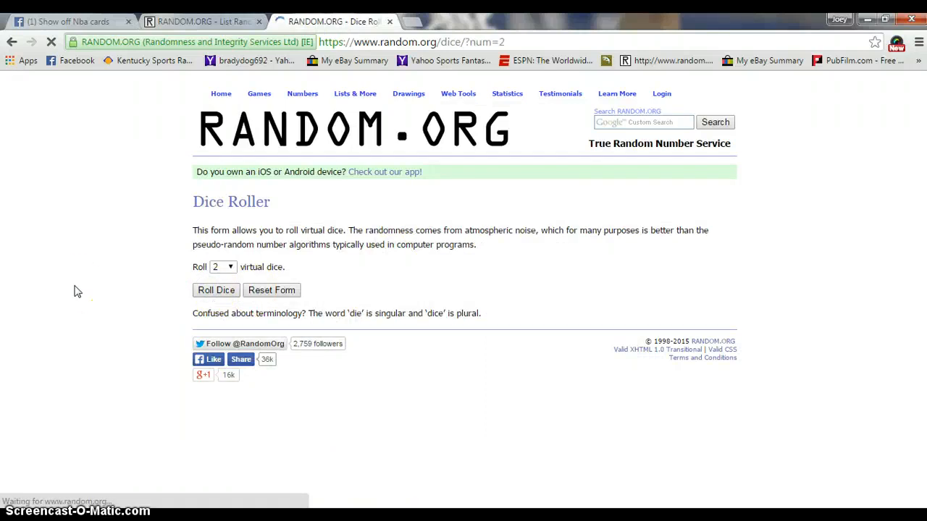
{"action": "left_click", "coordinate": [203, 21]}
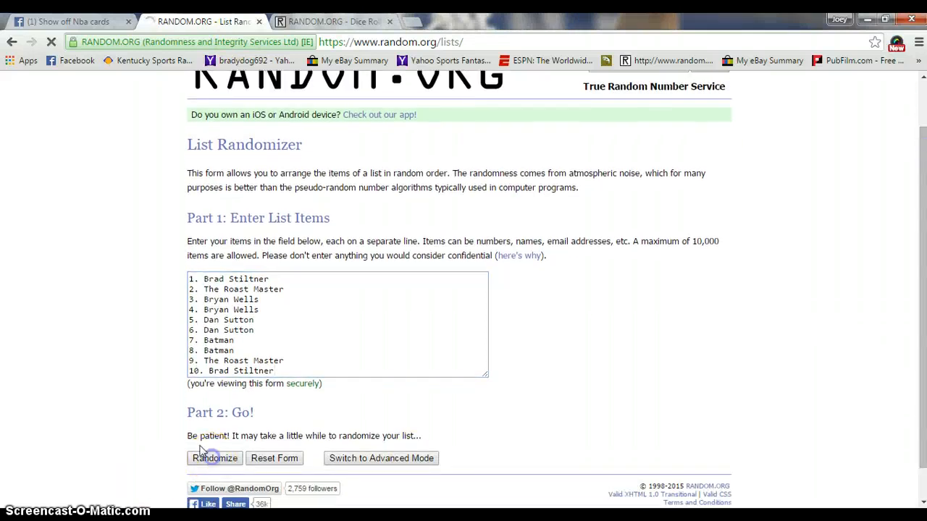
Randomize the ten-spot list five times, highlight top entry Batman, and recheck the dice total.
{"action": "left_click", "coordinate": [214, 457]}
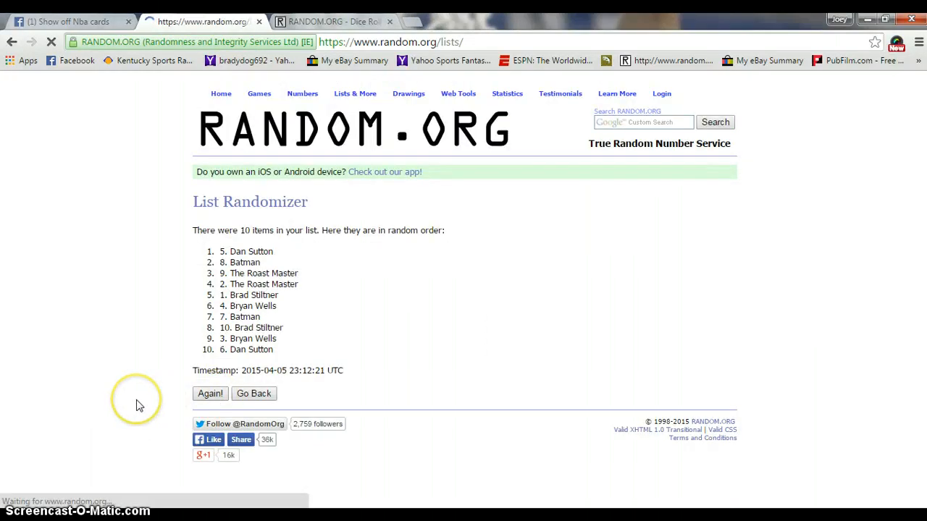
{"action": "left_click", "coordinate": [210, 394]}
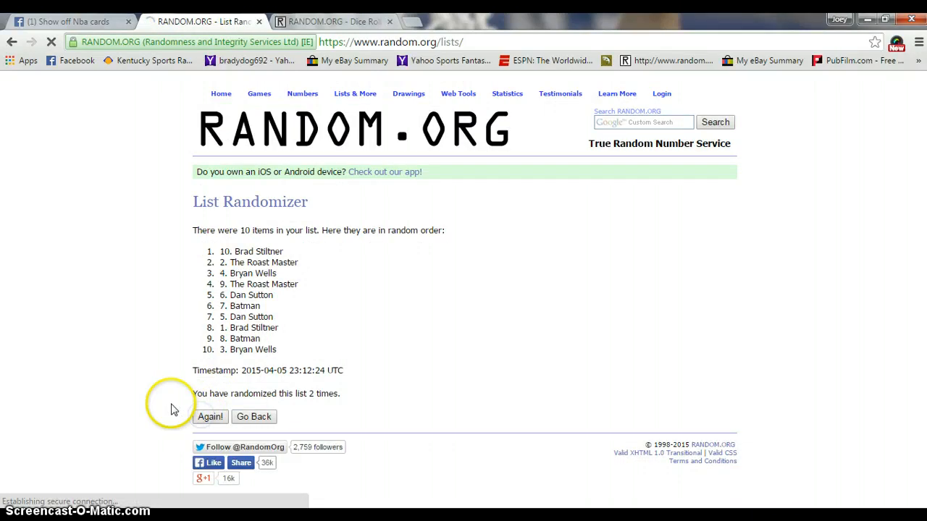
{"action": "left_click", "coordinate": [210, 416]}
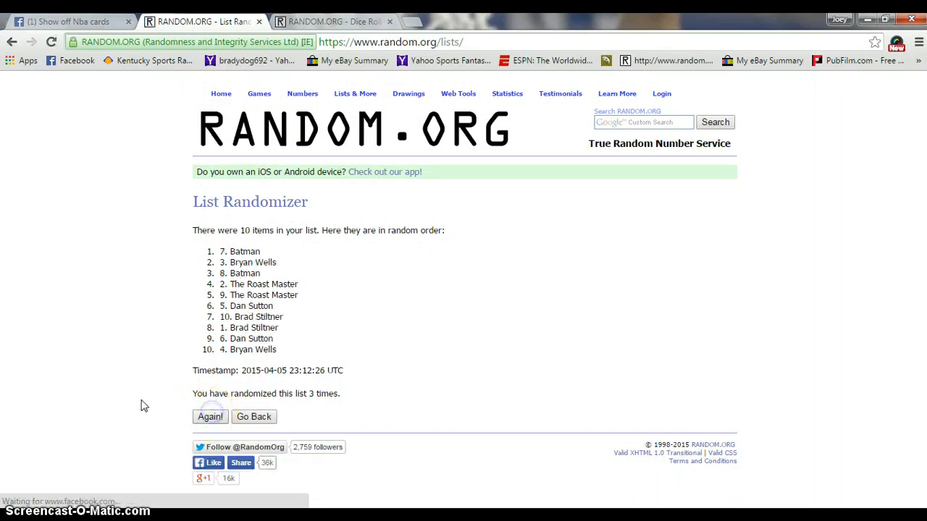
{"action": "left_click", "coordinate": [210, 416]}
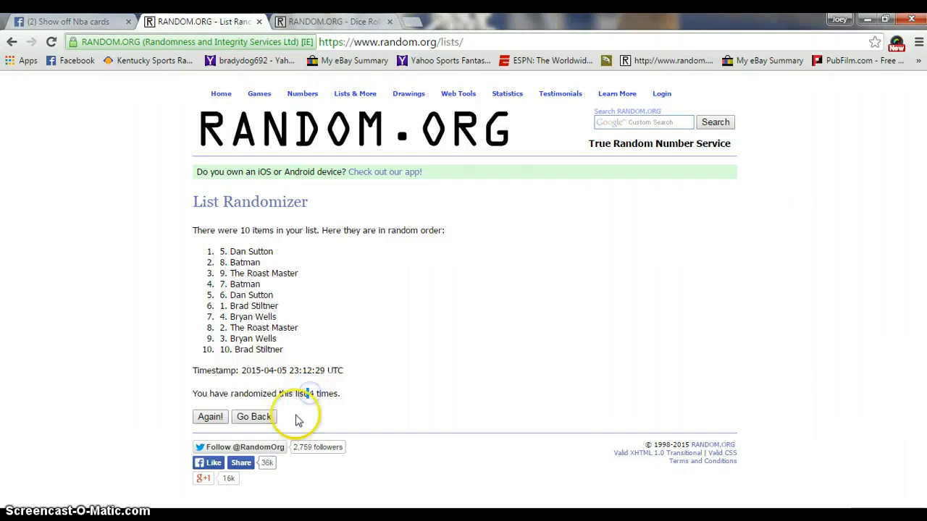
{"action": "left_click", "coordinate": [210, 416]}
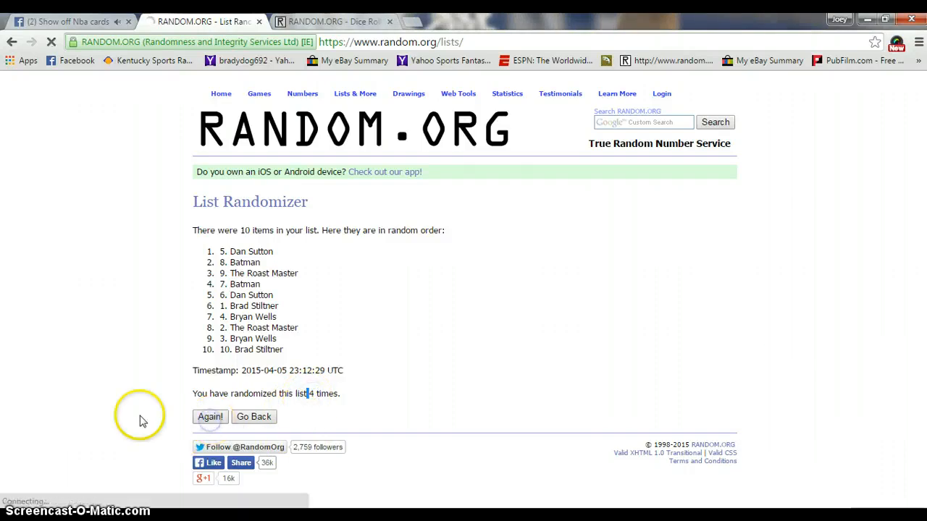
{"action": "left_click", "coordinate": [210, 417]}
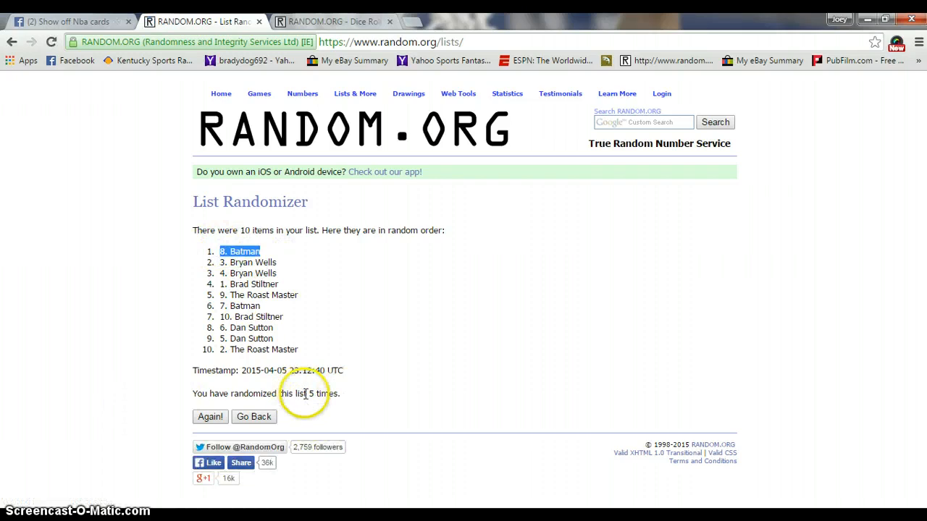
{"action": "left_click", "coordinate": [333, 21]}
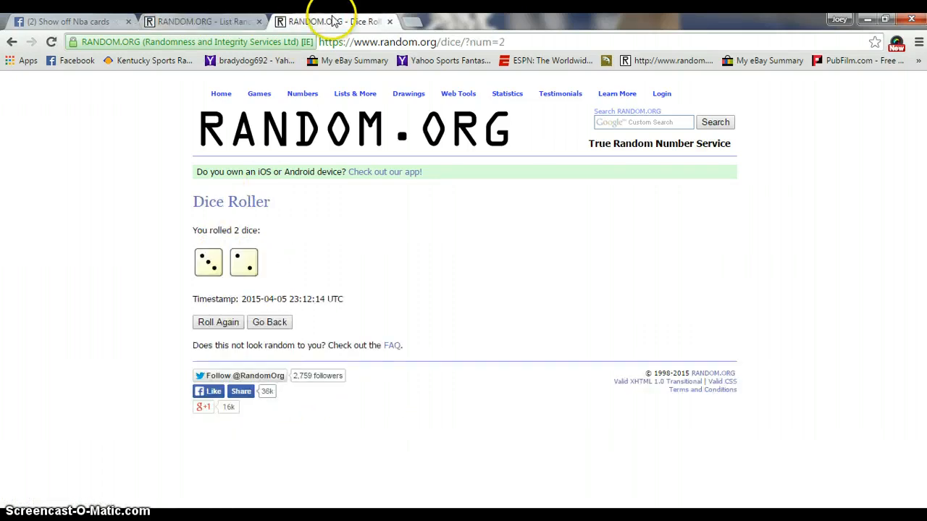
Return to the Facebook raffle thread and type 'done' as a comment.
{"action": "left_click", "coordinate": [69, 21]}
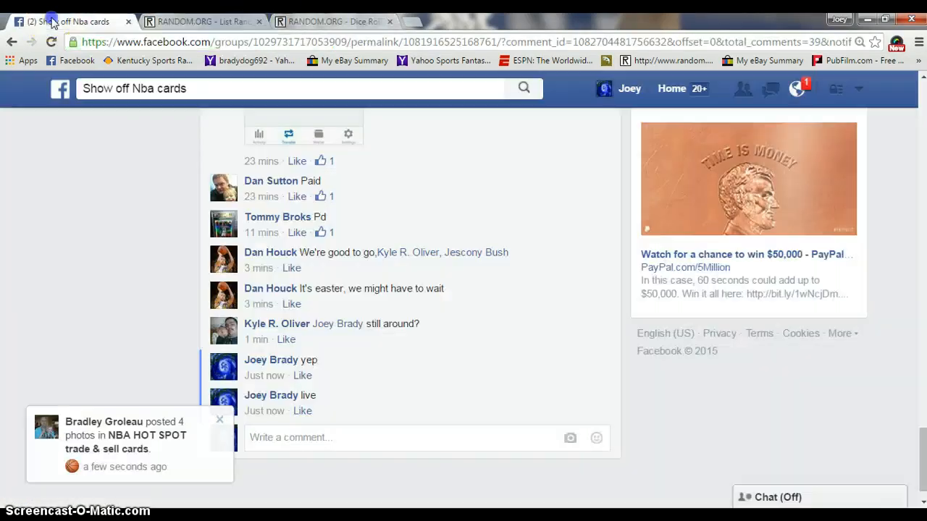
{"action": "type", "text": "d"}
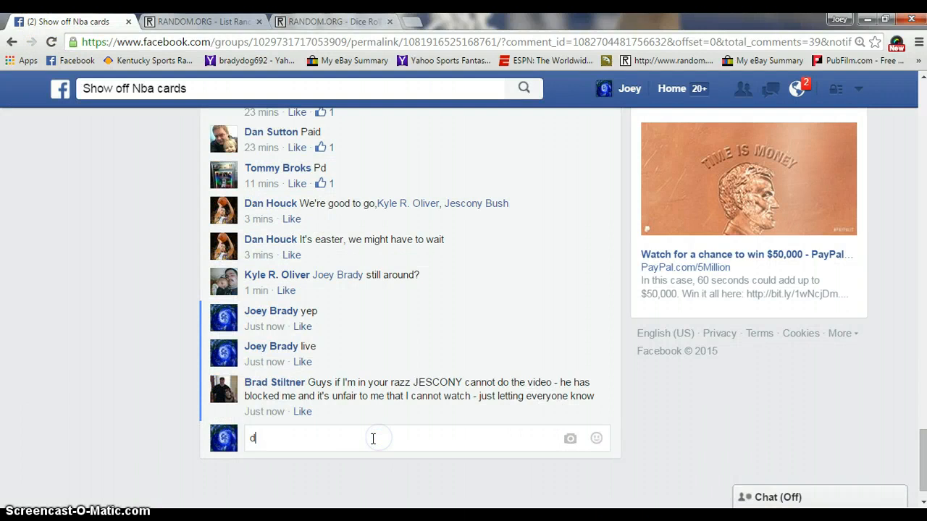
{"action": "type", "text": "one"}
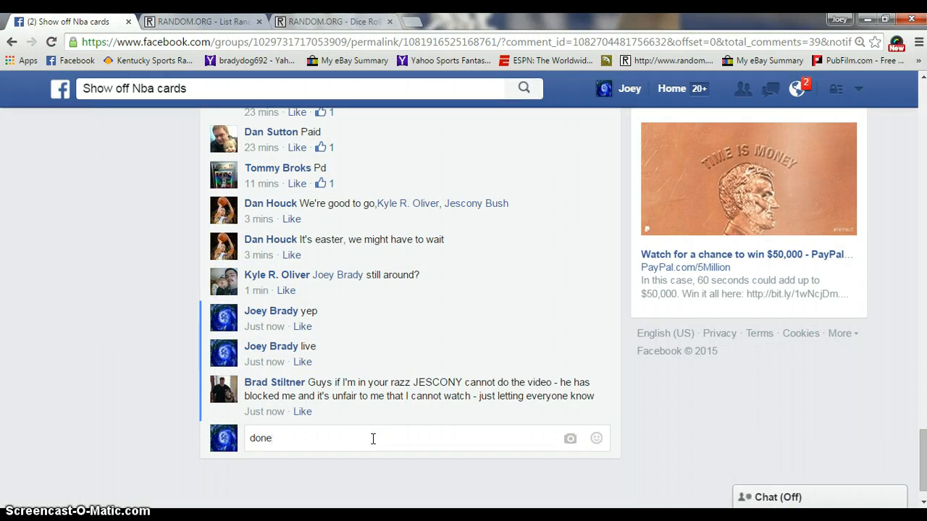